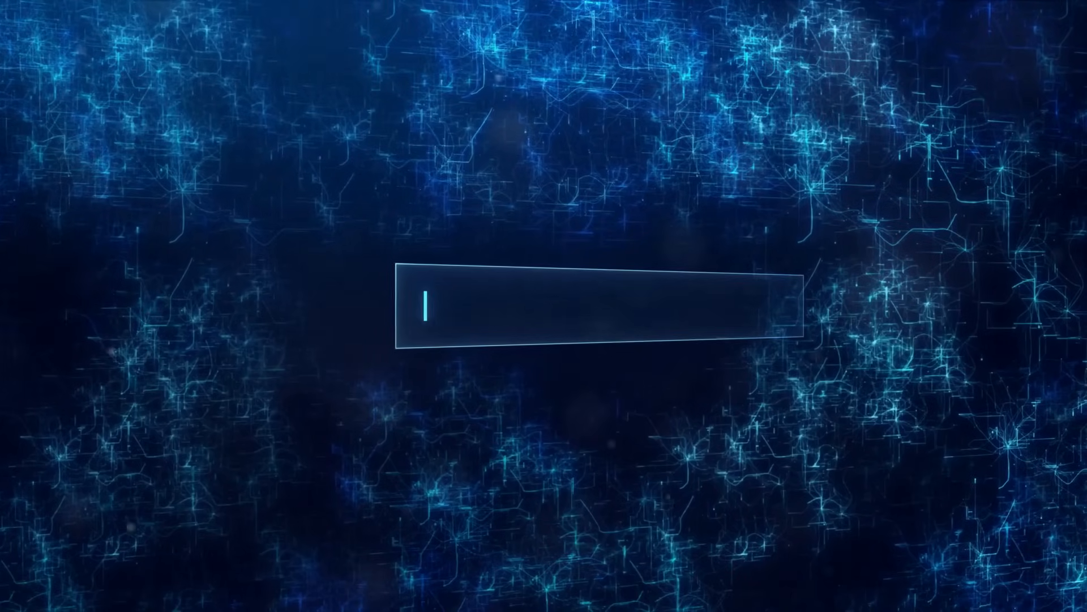
type("INNOVATION TECHNOL")
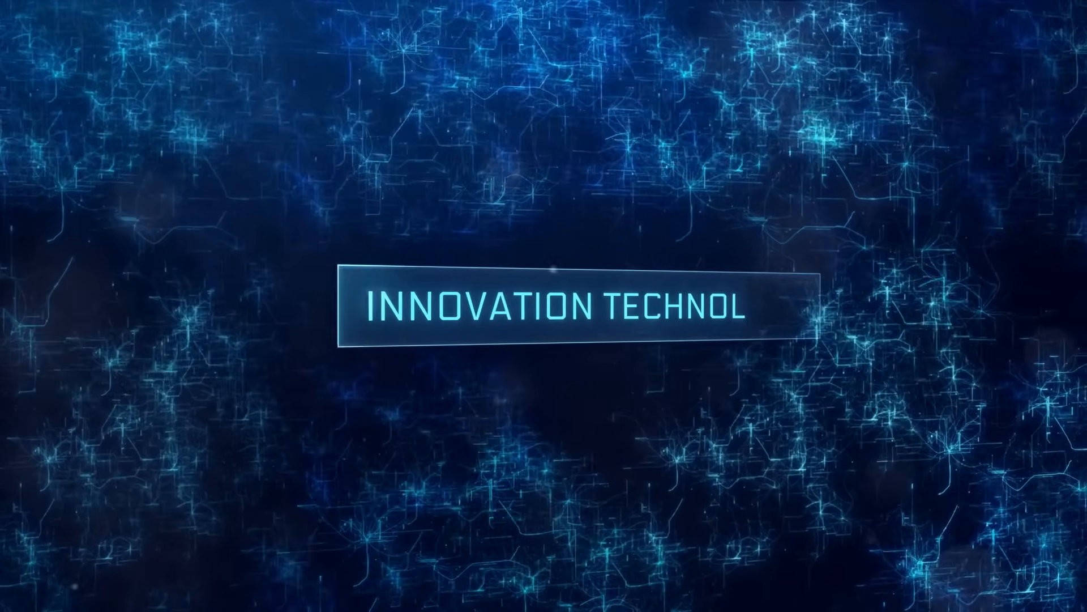